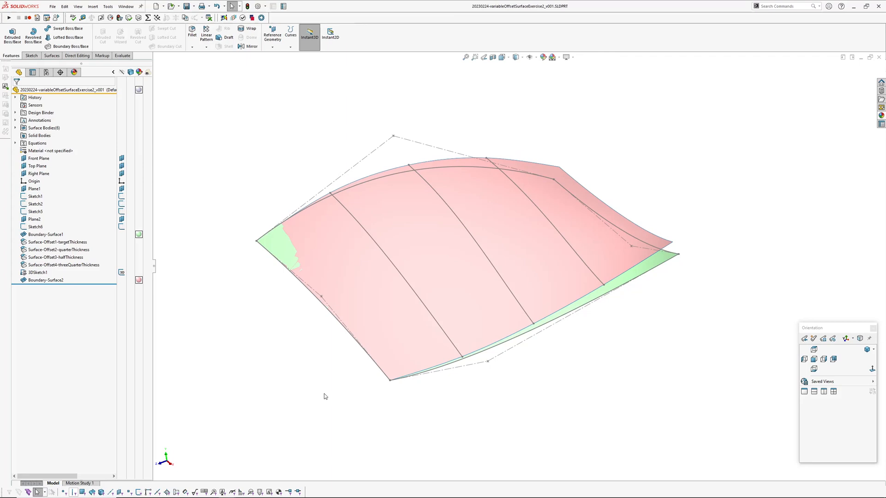
mouse_move(480, 457)
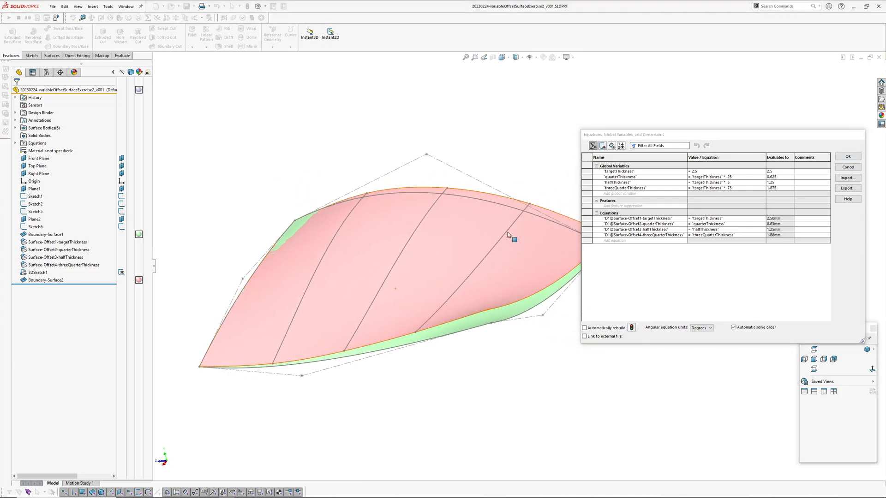
mouse_move(627, 187)
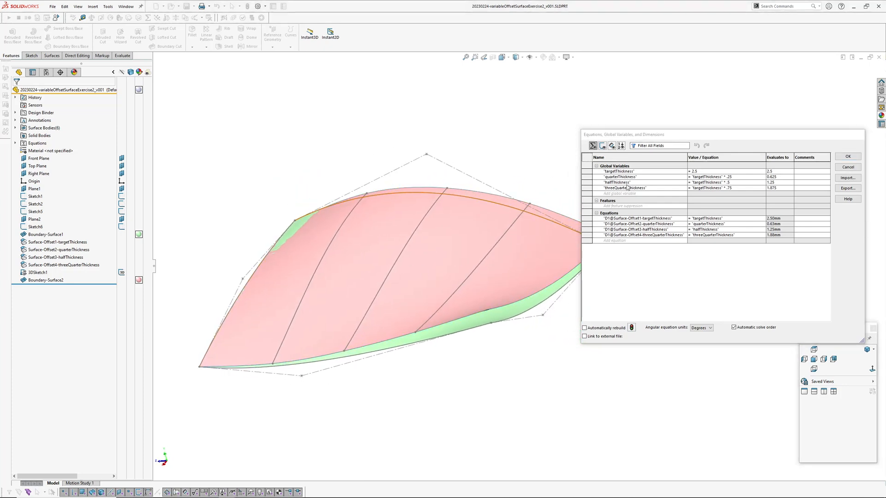
- Change targetThickness from 2.5 to 3 so offsets evaluate to 0.75, 1.5 and 2.25 mm
left_click(723, 171)
type("= 3")
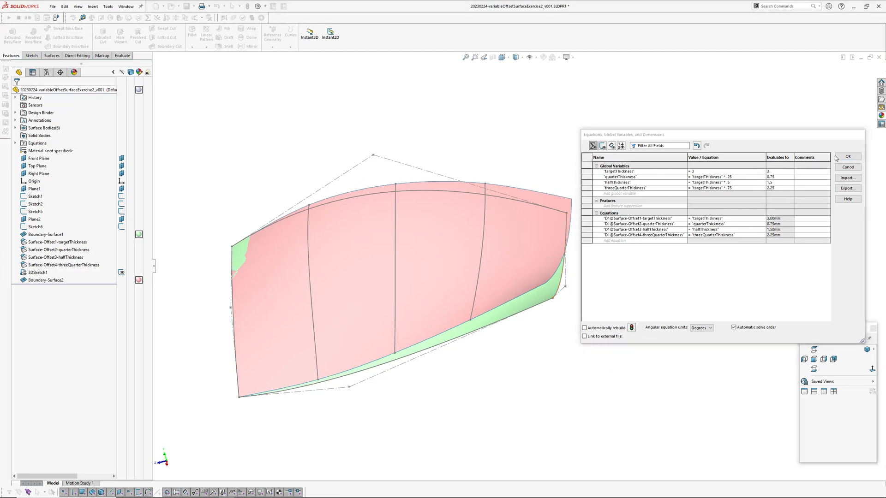
left_click(846, 157)
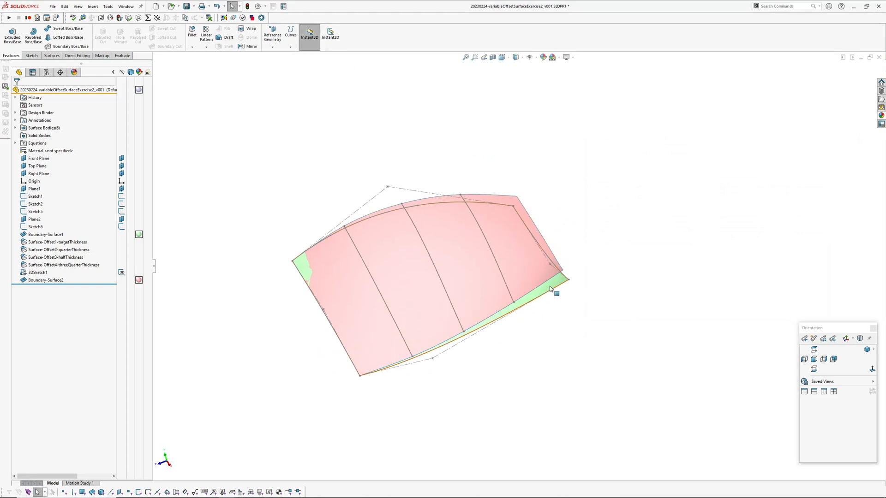
left_click(45, 234)
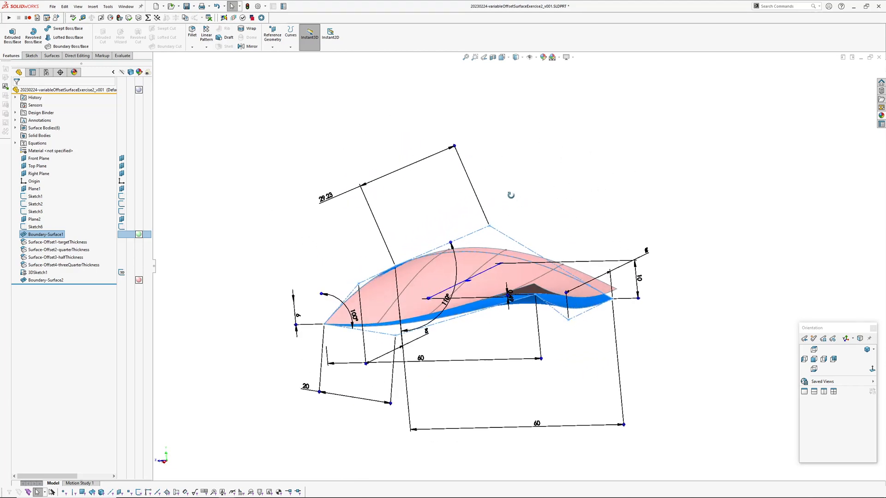
left_click(45, 280)
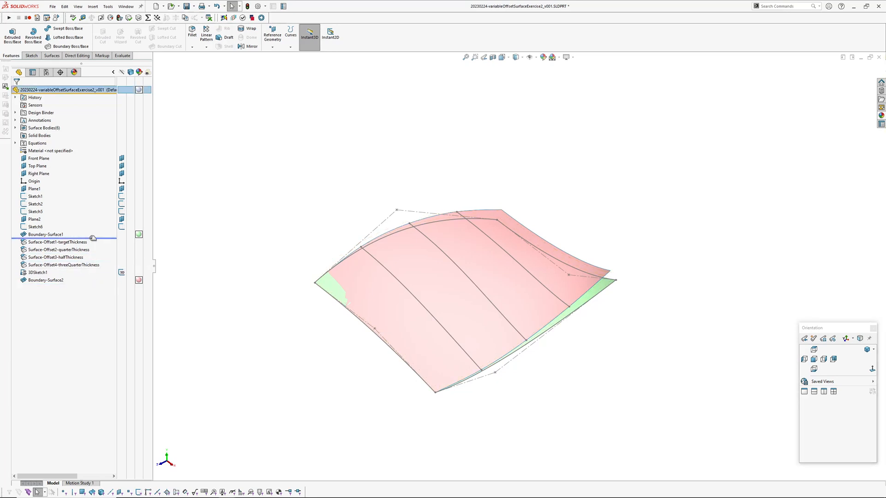
- Roll back to Surface-Offset1-targetThickness and confirm in Equations that it evaluates to 3.00 mm
left_click(46, 233)
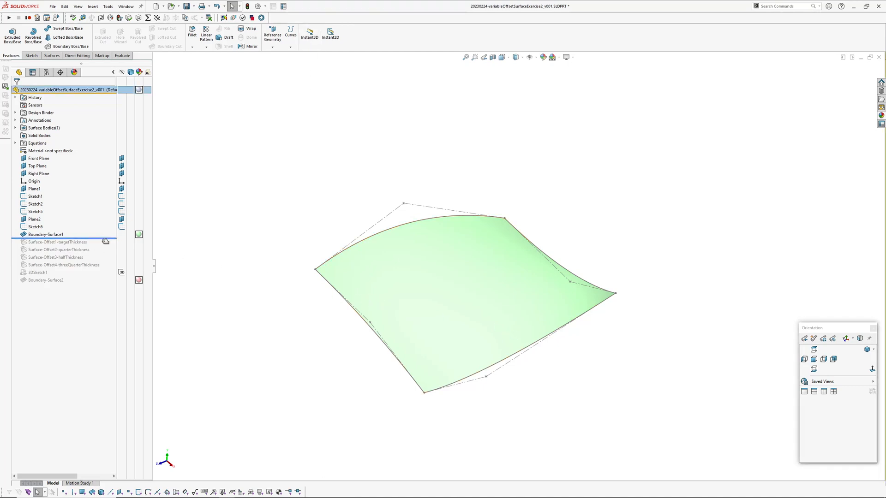
left_click(54, 242)
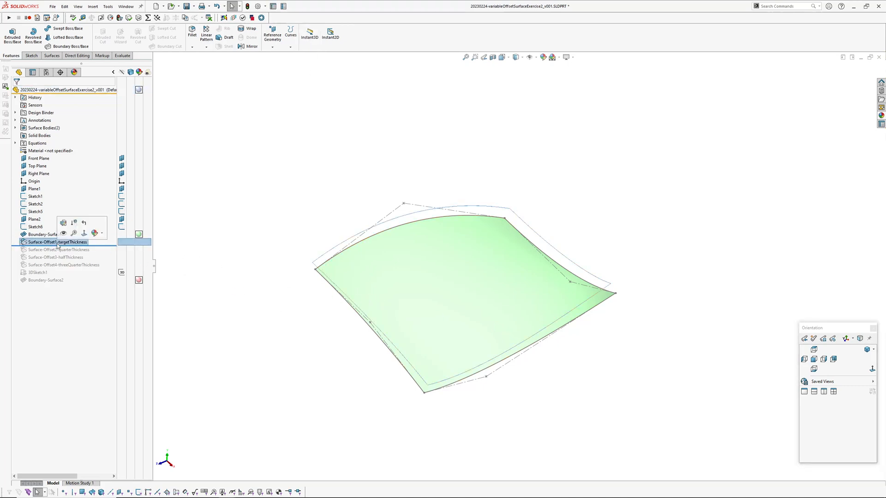
left_click(56, 241)
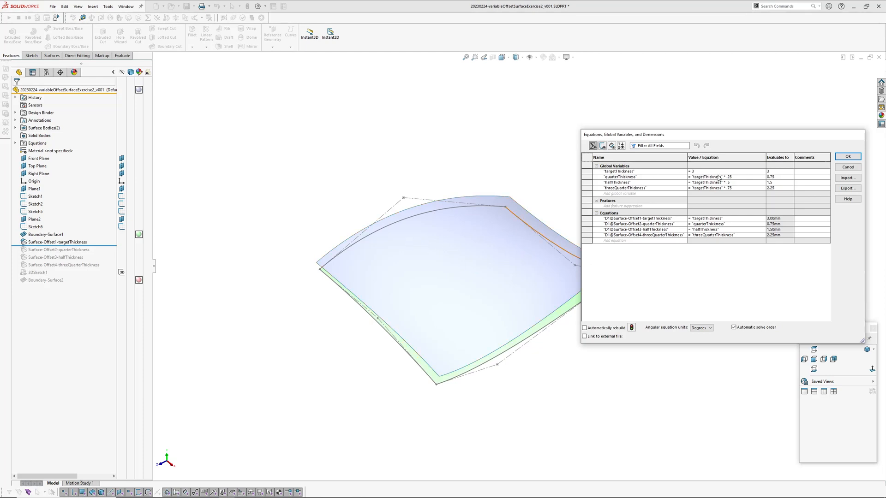
left_click(57, 241)
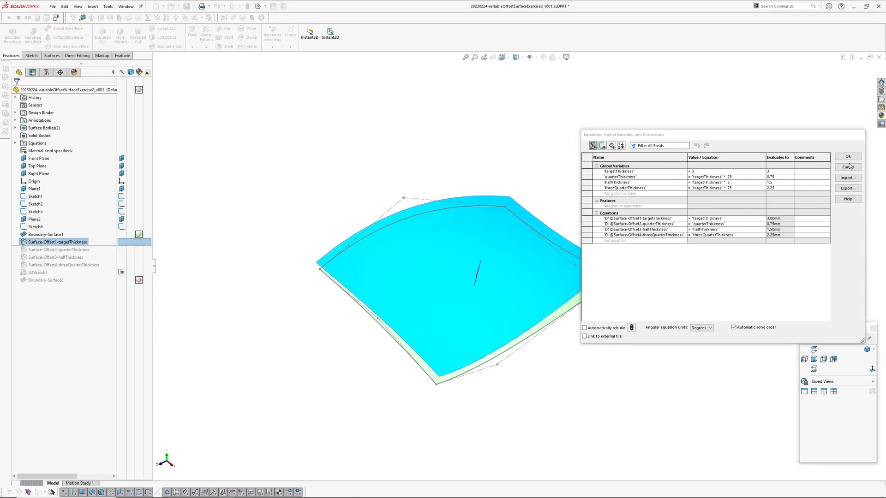
left_click(847, 167)
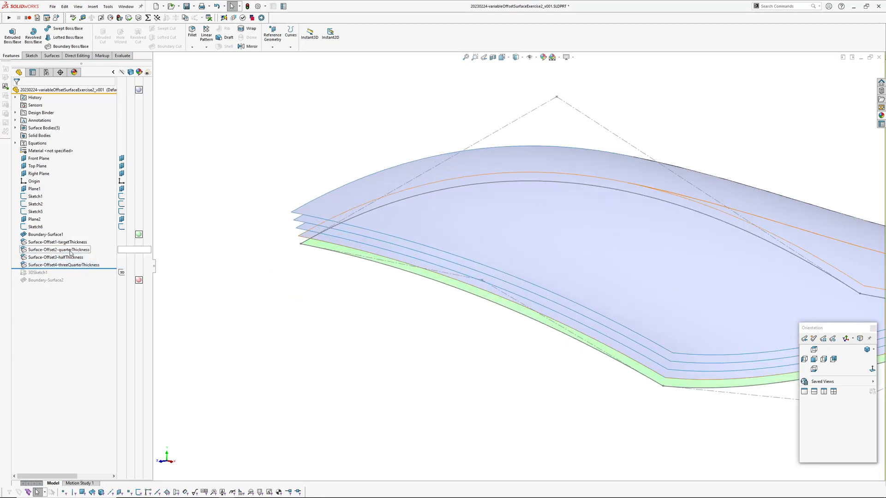
- Roll forward through the quarter- and three-quarter-thickness offset surfaces
left_click(58, 249)
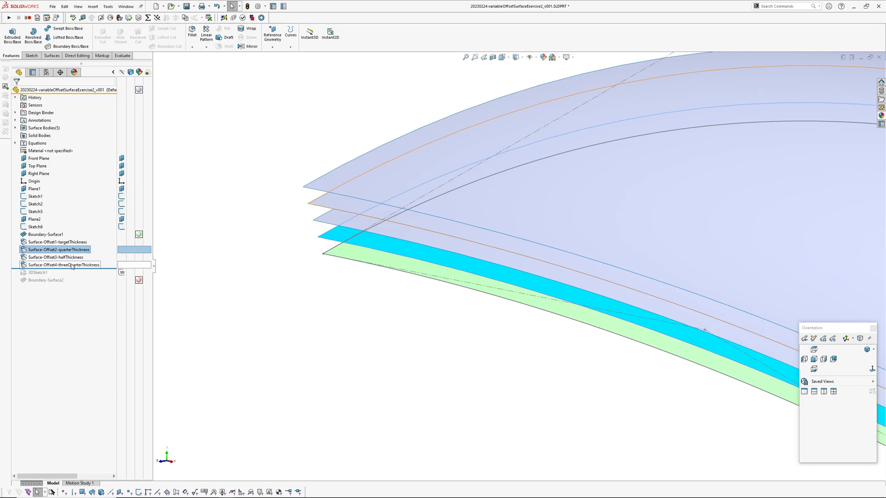
left_click(56, 257)
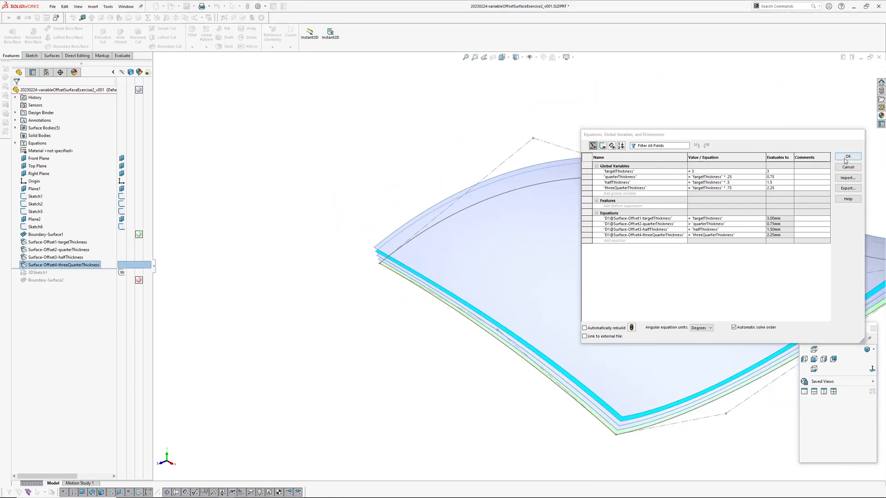
- Close the Equations list and deselect the offset surface
left_click(847, 157)
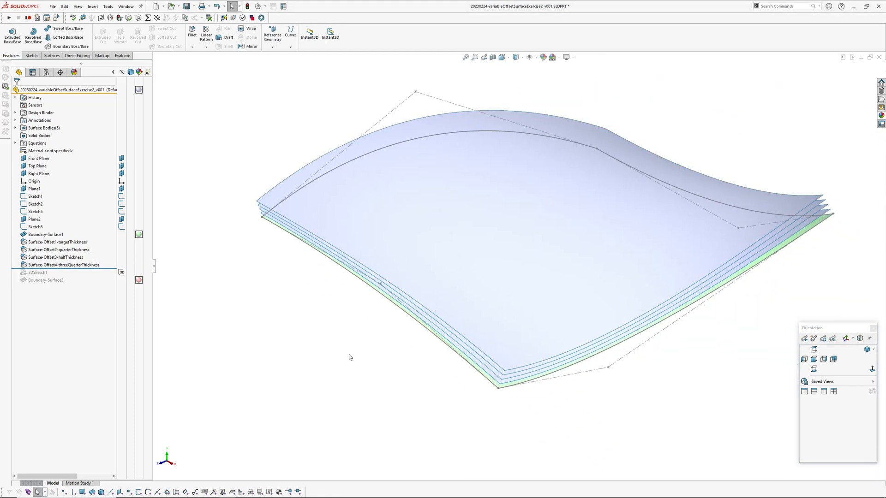
left_click(63, 264)
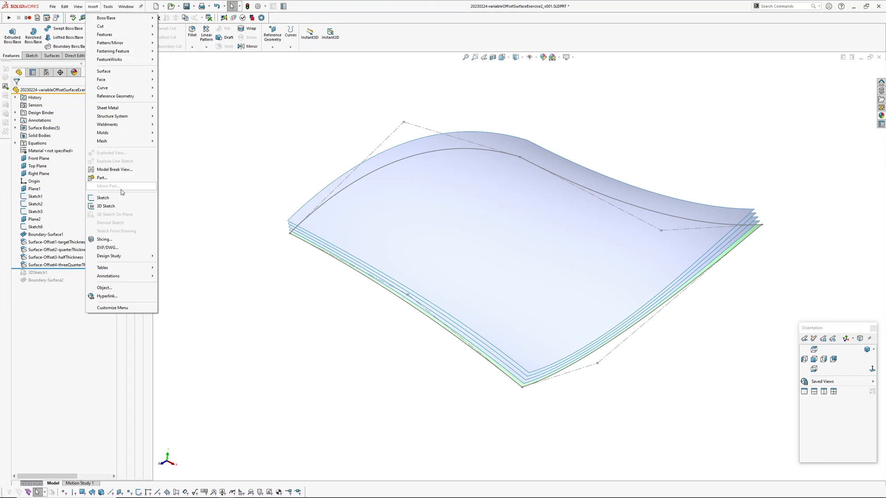
- Start a 3D sketch and run Face Curves on the quarterThickness offset face
left_click(106, 206)
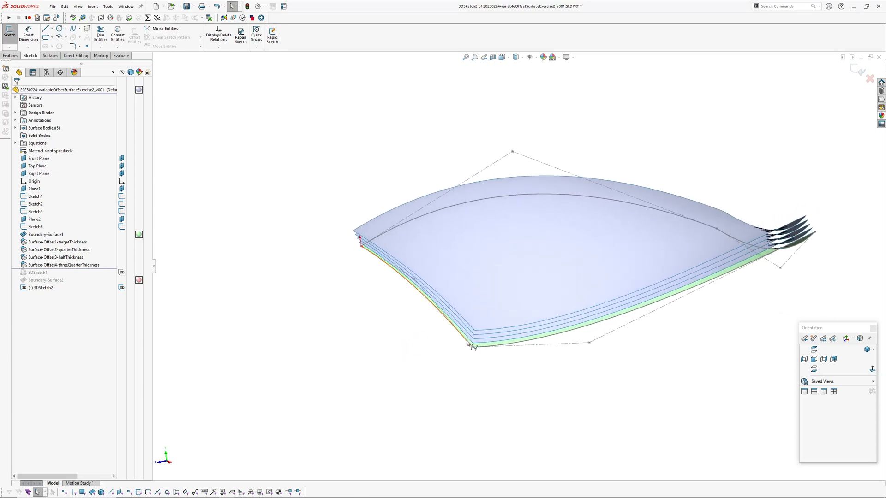
mouse_move(464, 405)
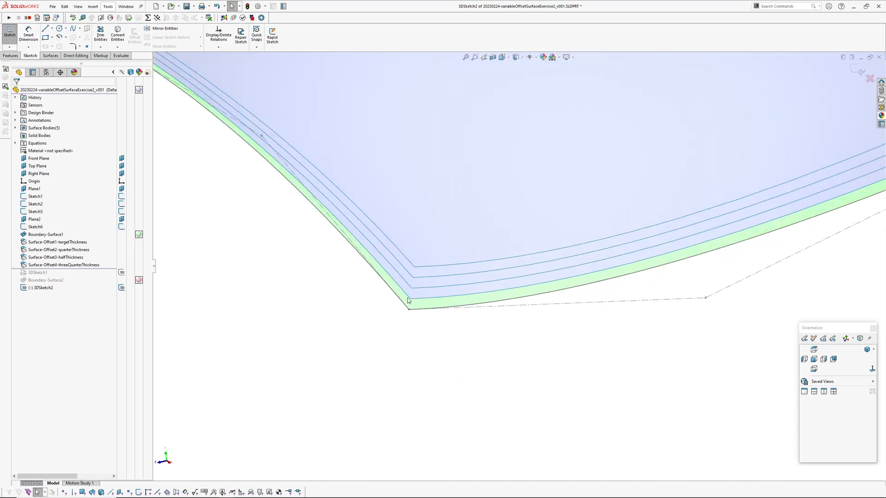
left_click(58, 249)
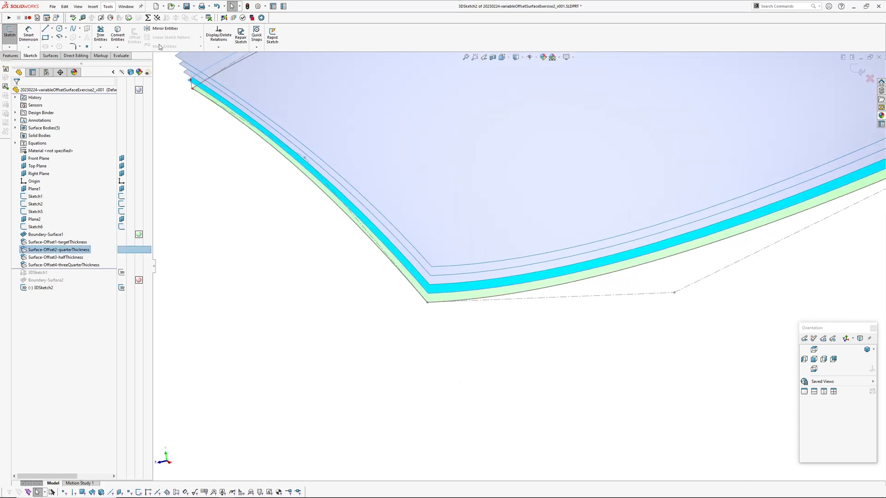
left_click(107, 6)
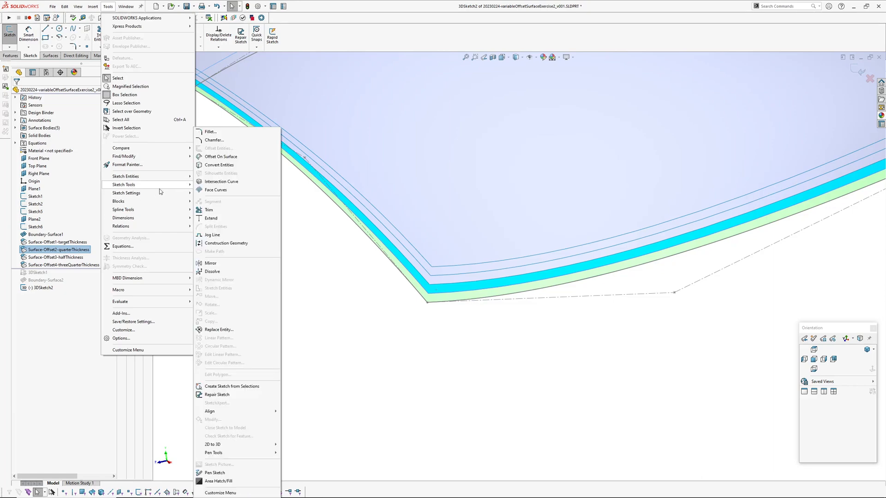
left_click(216, 189)
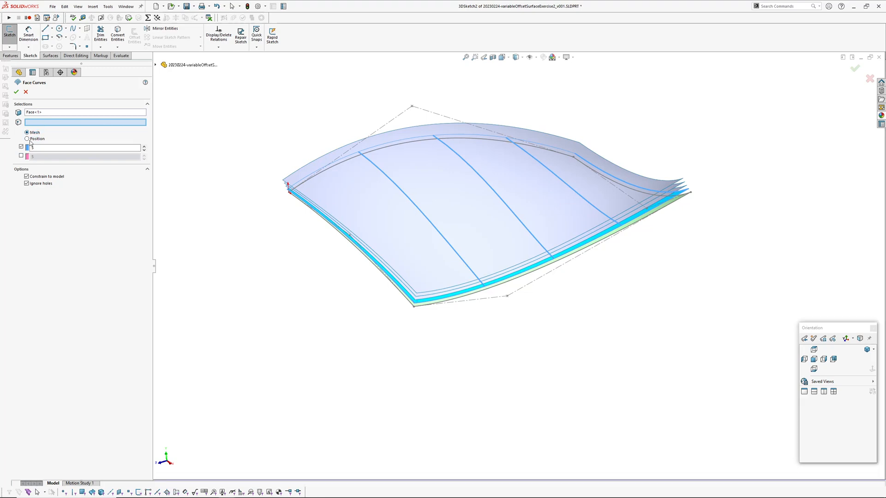
- Create one position-based face curve at 75% on the quarter-thickness surface
left_click(27, 139)
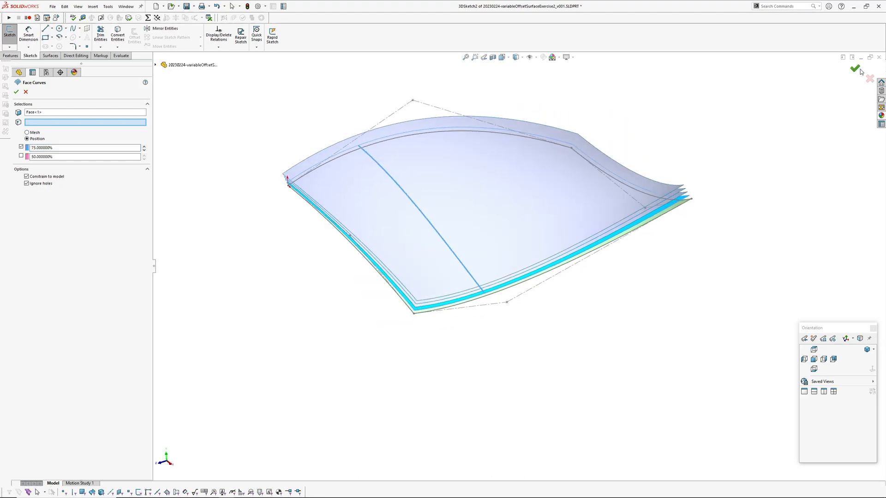
left_click(855, 69)
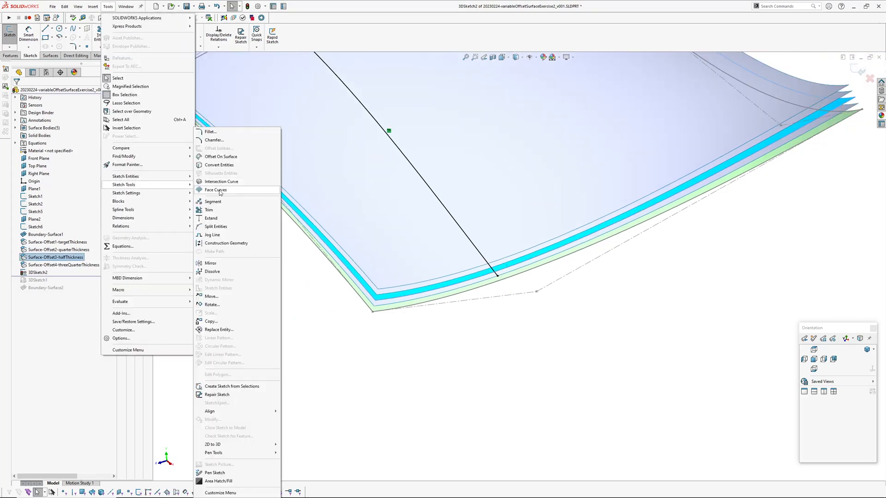
- Add a position-based face curve across the half-thickness offset surface
left_click(216, 190)
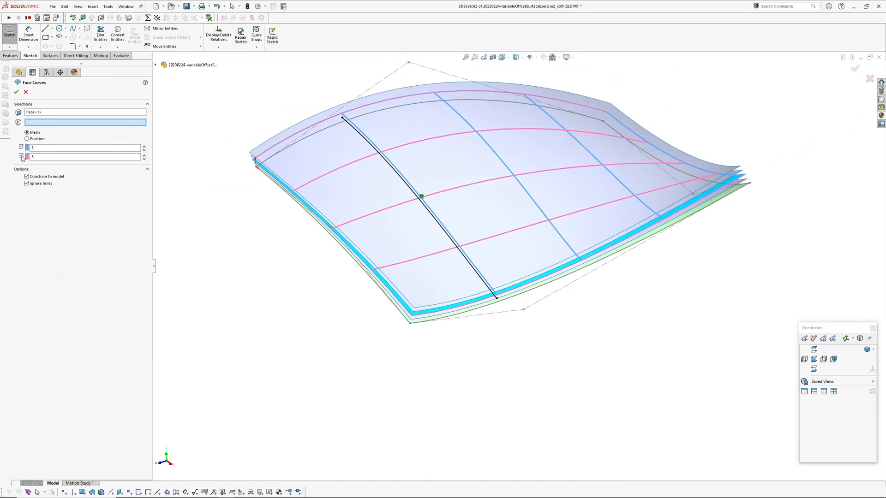
left_click(27, 139)
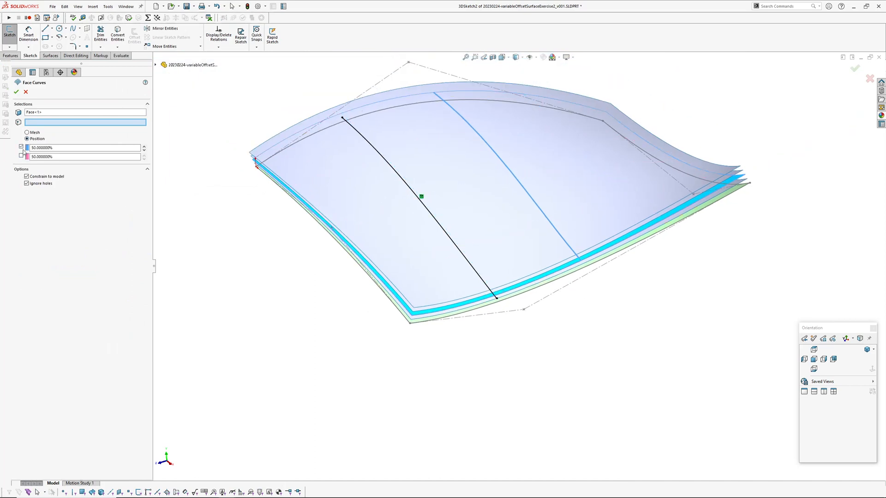
left_click(17, 92)
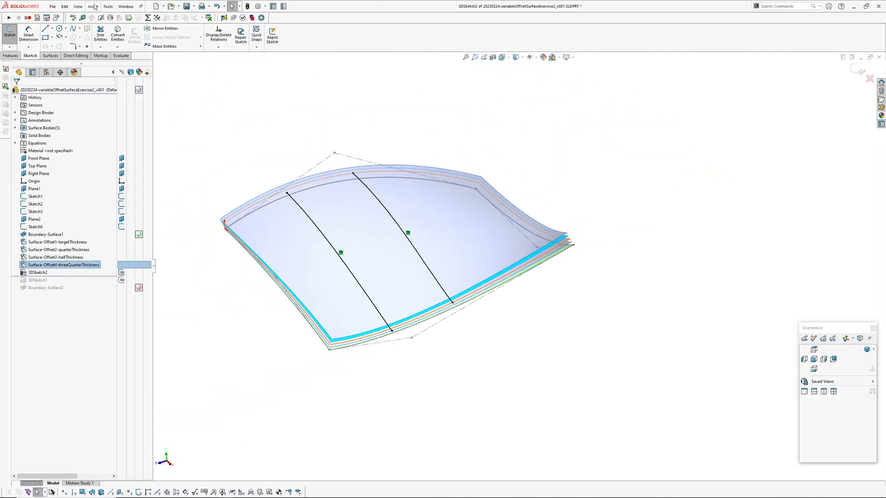
- Add a face curve across the three-quarter-thickness offset and exit the 3D sketch
left_click(108, 6)
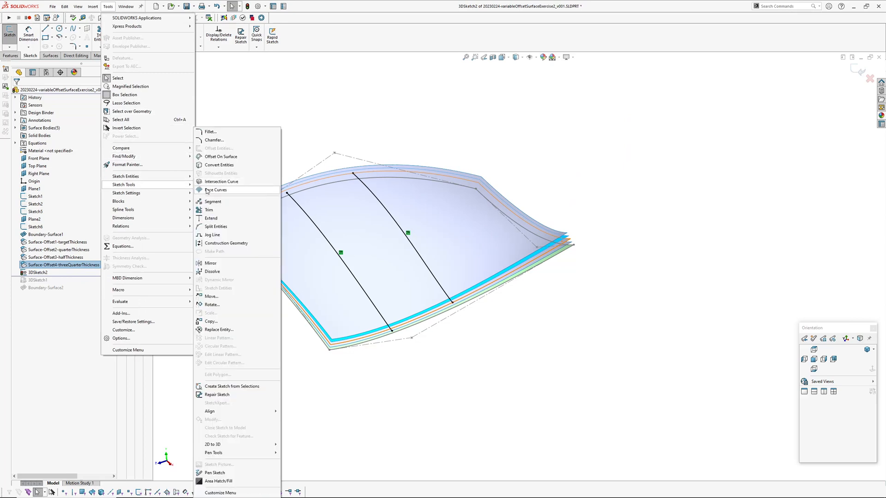
left_click(215, 190)
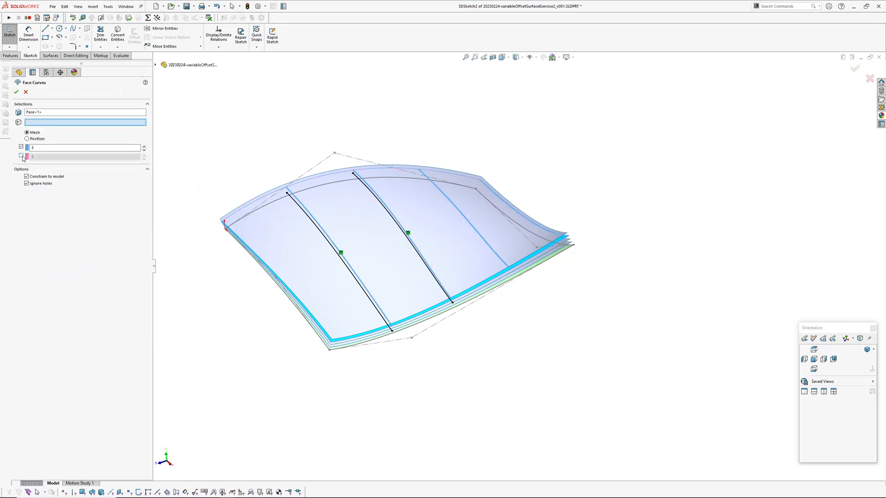
left_click(27, 139)
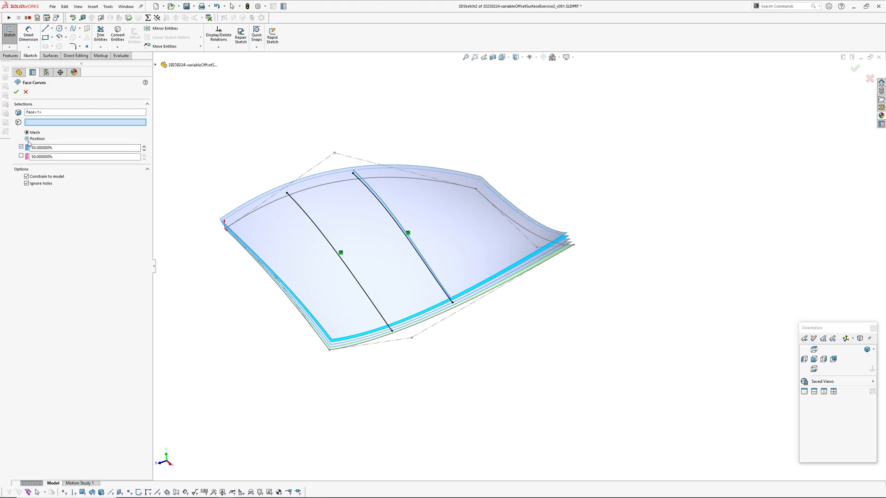
left_click(27, 139)
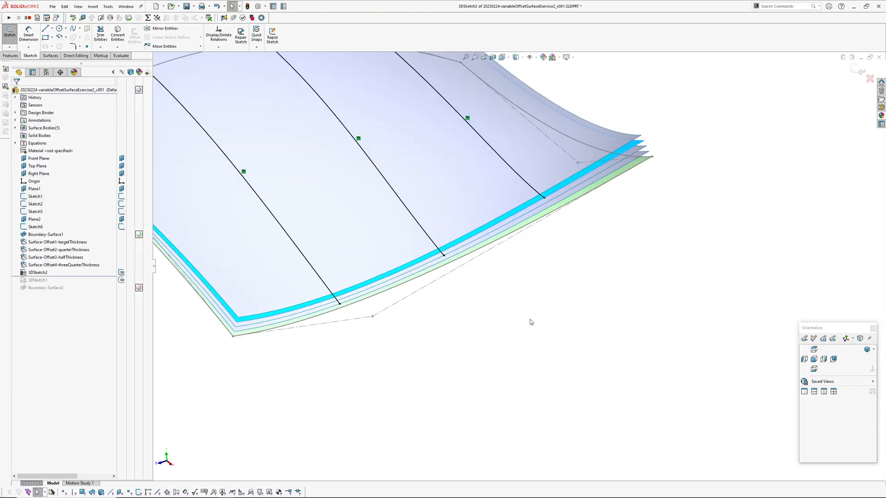
left_click(10, 55)
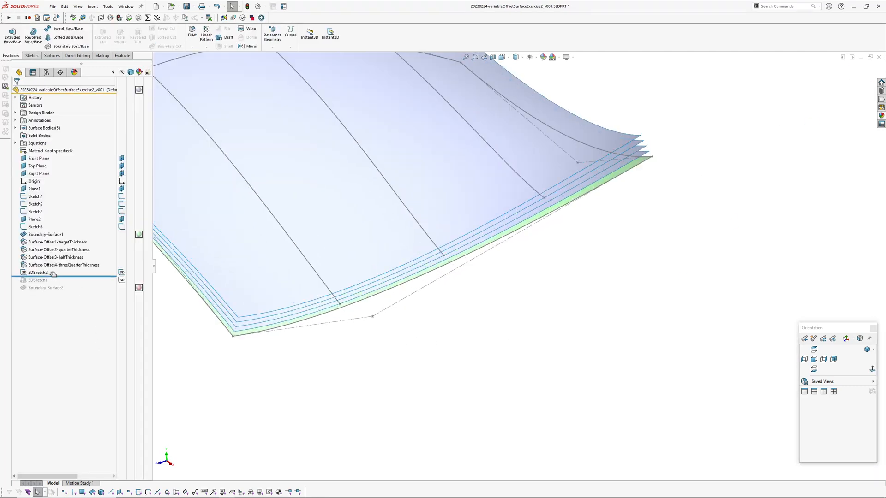
left_click(38, 272)
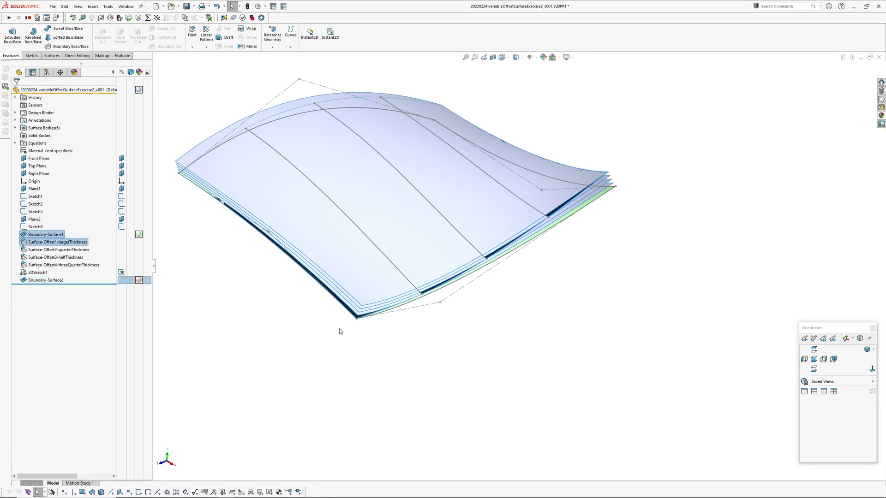
- Edit Boundary-Surface2 and add offset-edge chains as Direction 1 curves
double_click(45, 280)
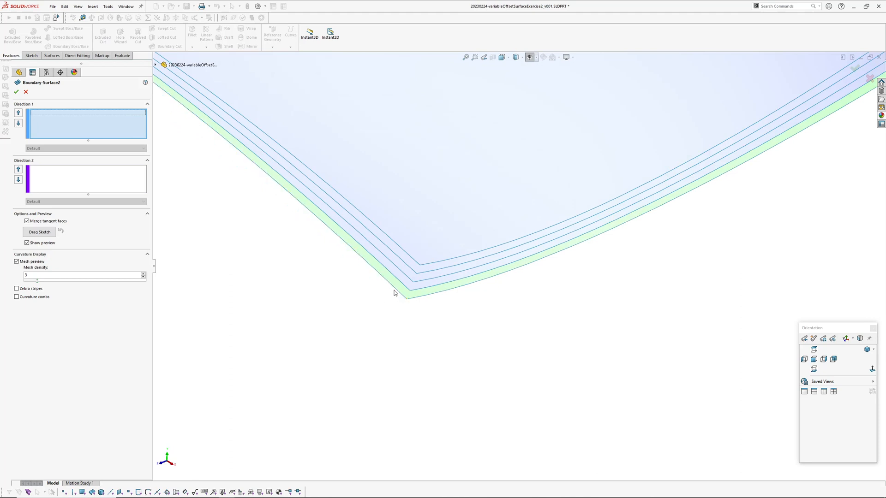
mouse_move(395, 289)
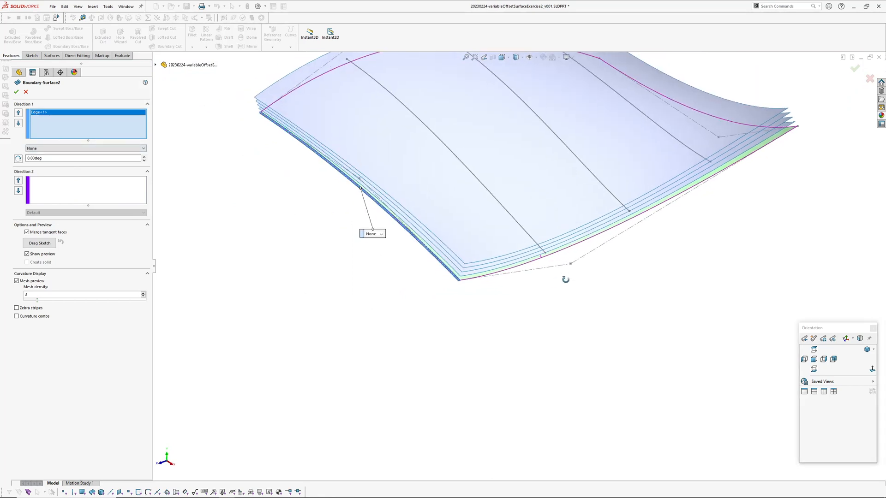
right_click(542, 294)
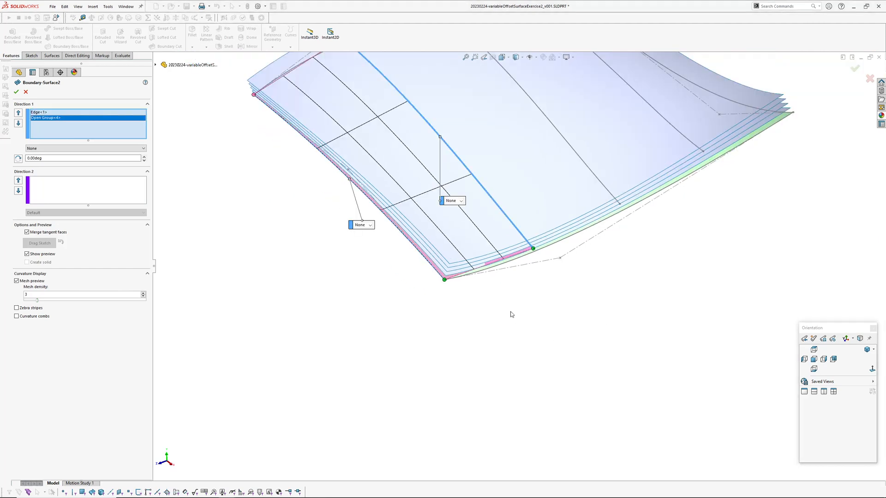
right_click(511, 314)
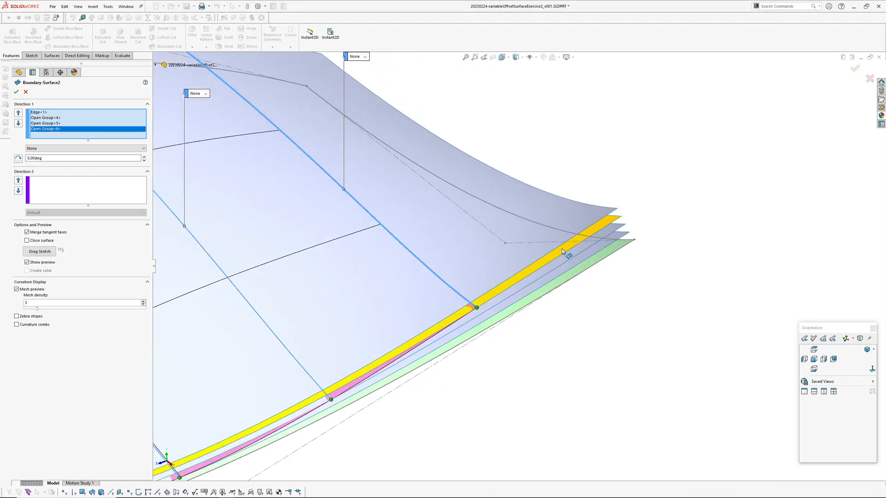
mouse_move(598, 209)
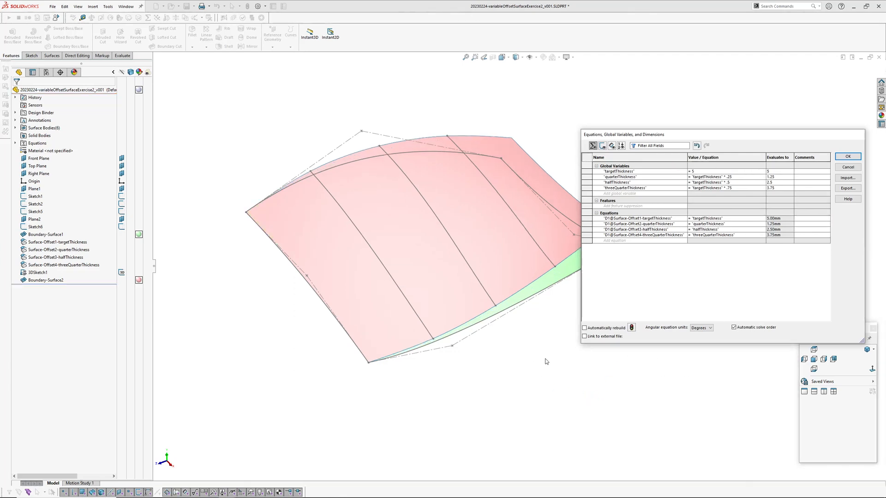
- Review equations showing 5, 1.25, 2.5 and 3.75 mm thicknesses, then close them
left_click(847, 157)
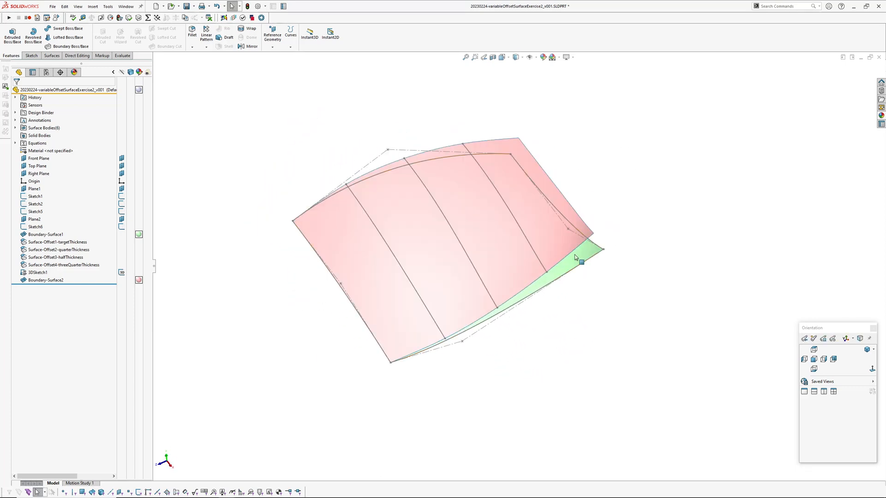
left_click(45, 234)
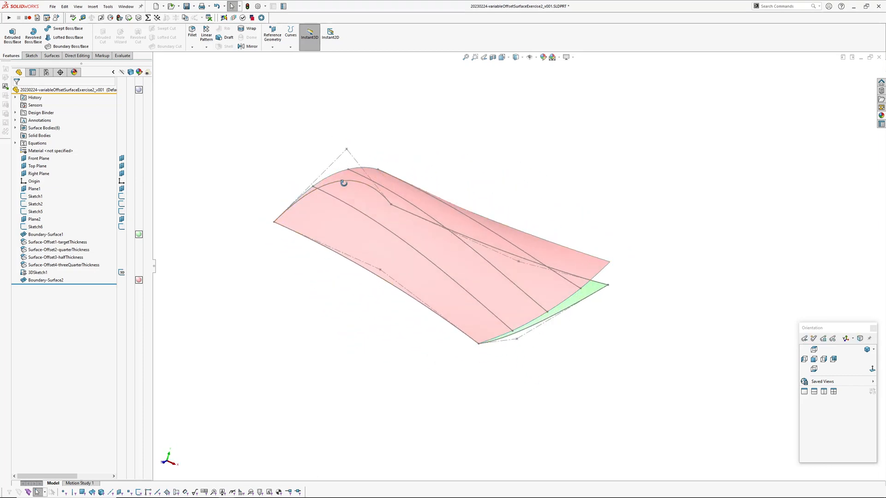
left_click(46, 234)
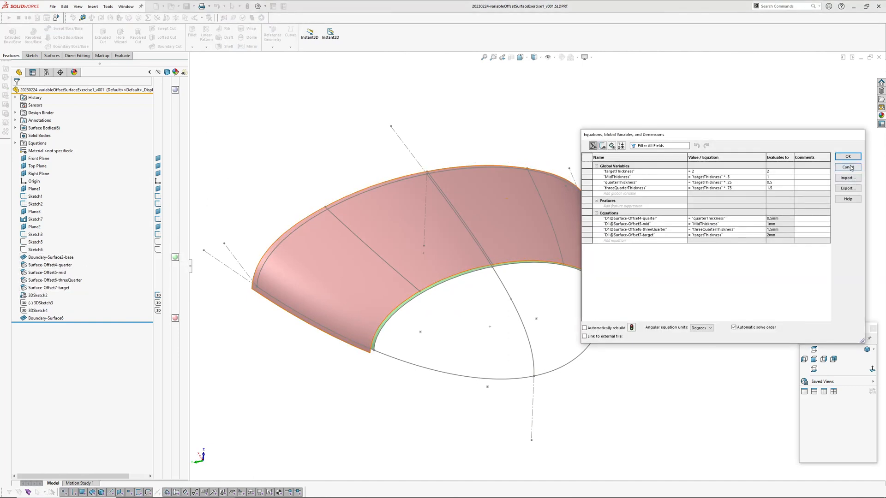
- Clear Boundary-Surface6's Direction 1 curves, then cancel the edit without changes
left_click(847, 167)
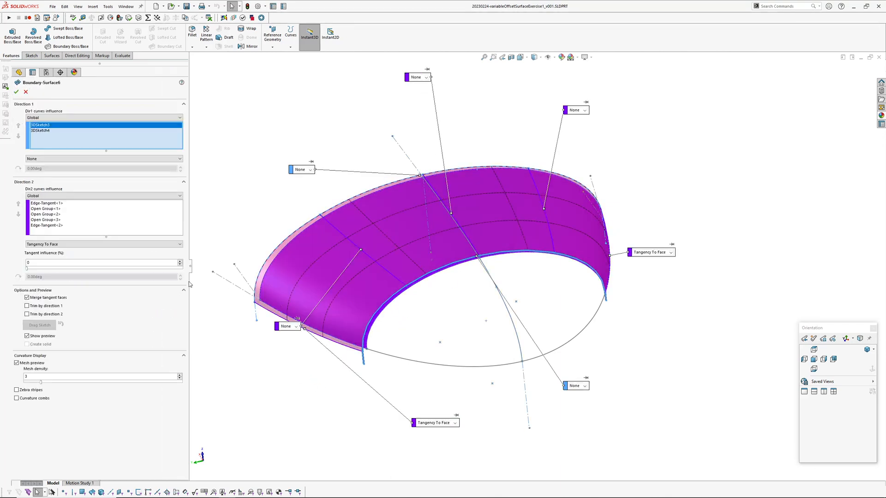
right_click(40, 127)
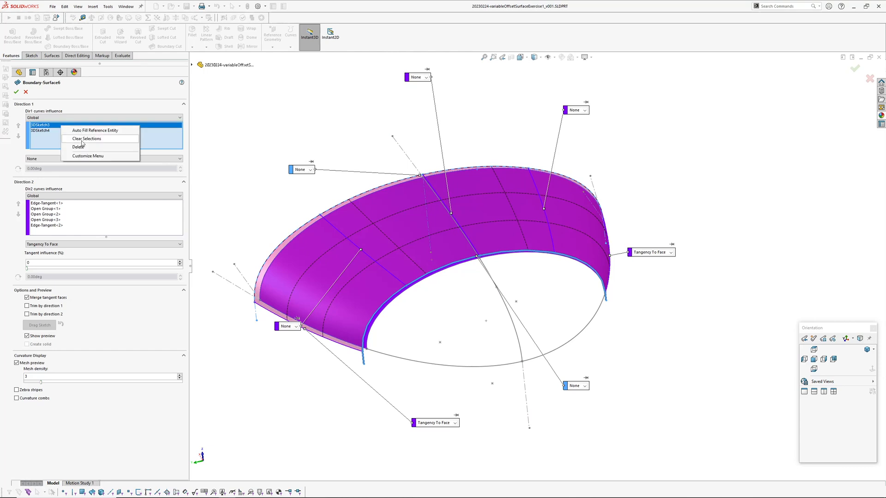
left_click(86, 138)
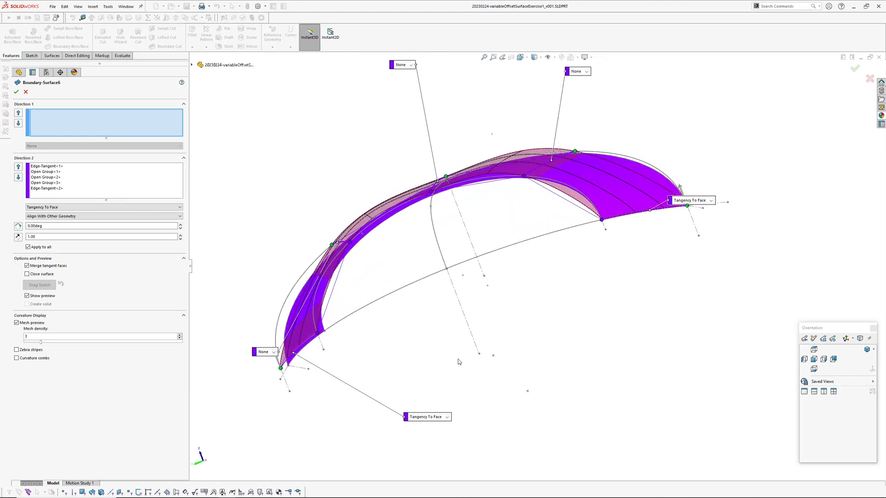
left_click(16, 91)
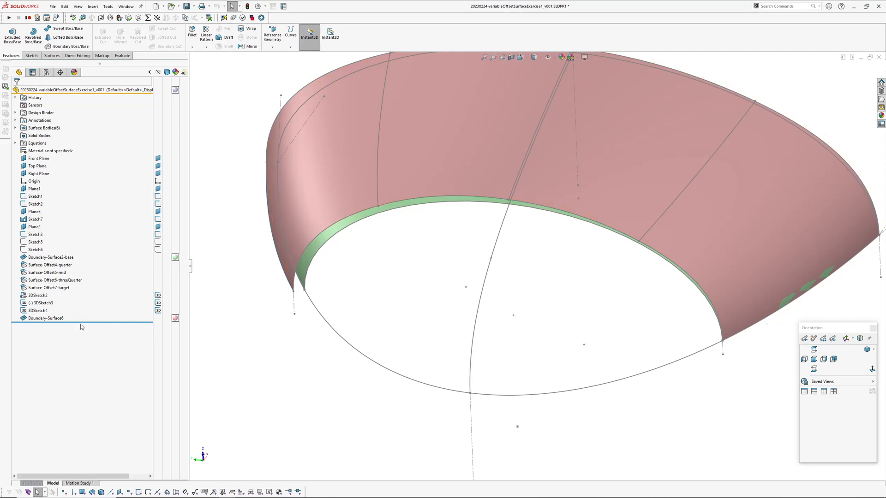
- Discard 3DSketch3 and start a new 3D sketch before the boundary sketches
left_click(40, 302)
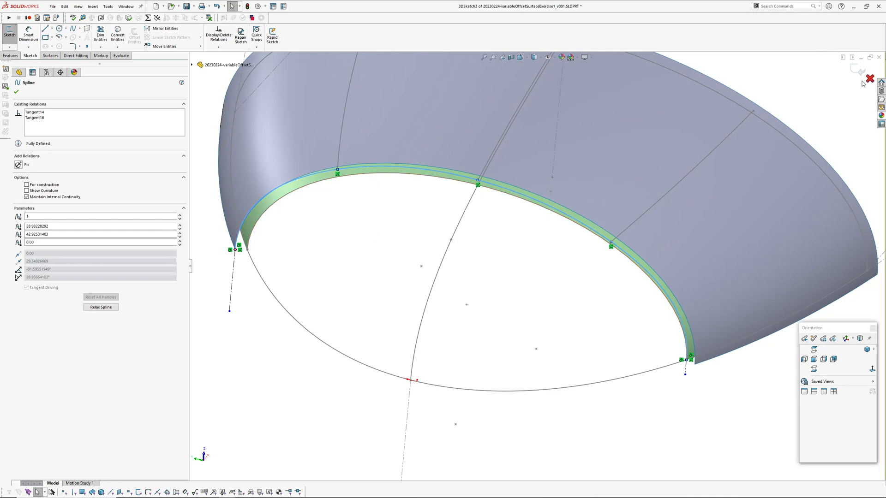
left_click(870, 78)
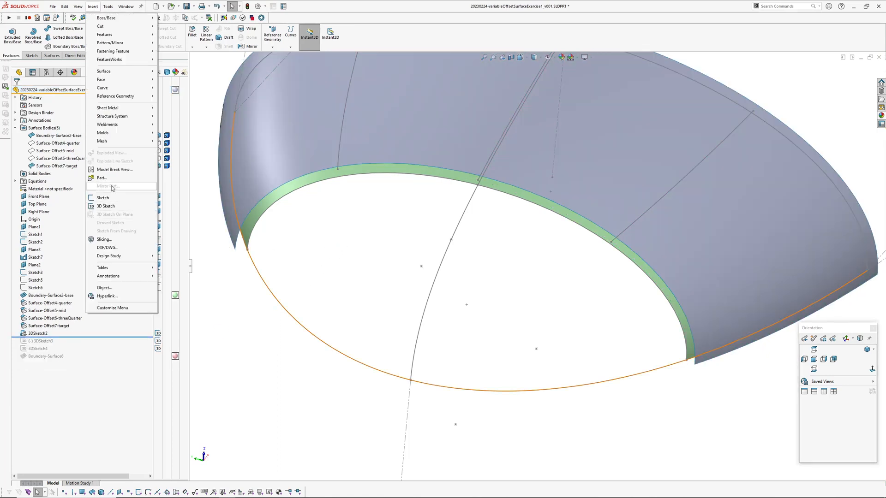
left_click(104, 206)
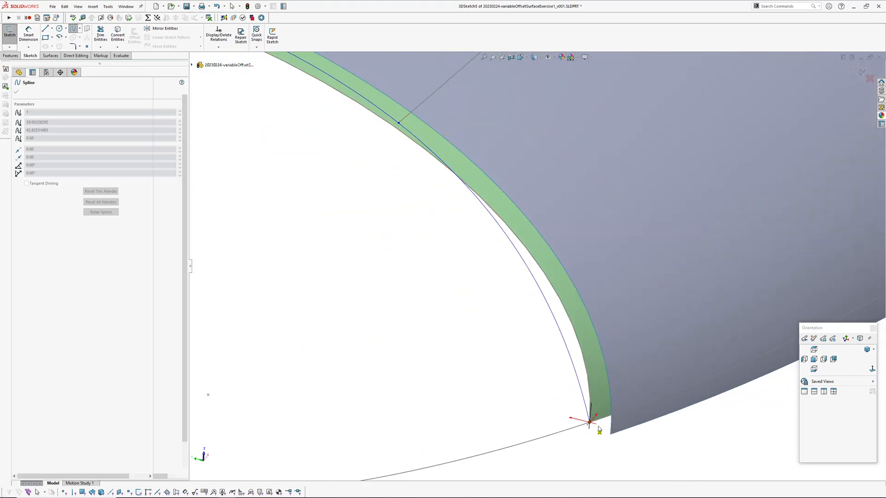
- Draw a spline along the green offset edge and a construction line past the band
left_click(17, 92)
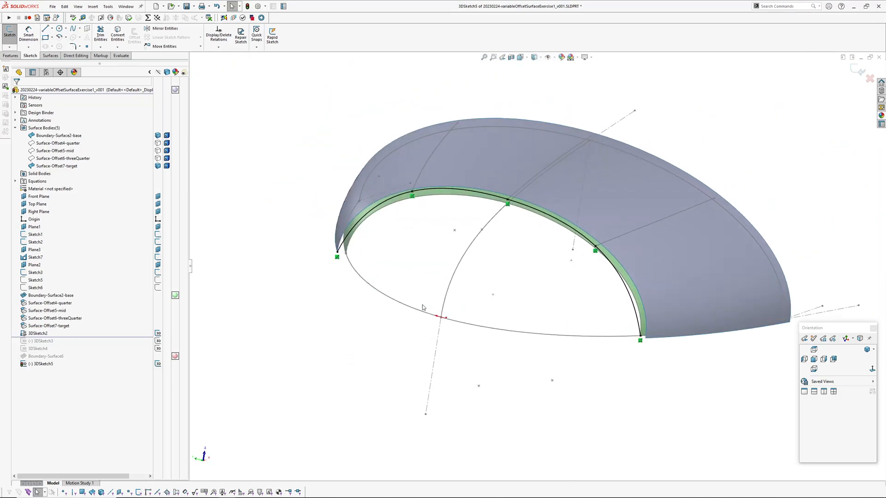
left_click(53, 28)
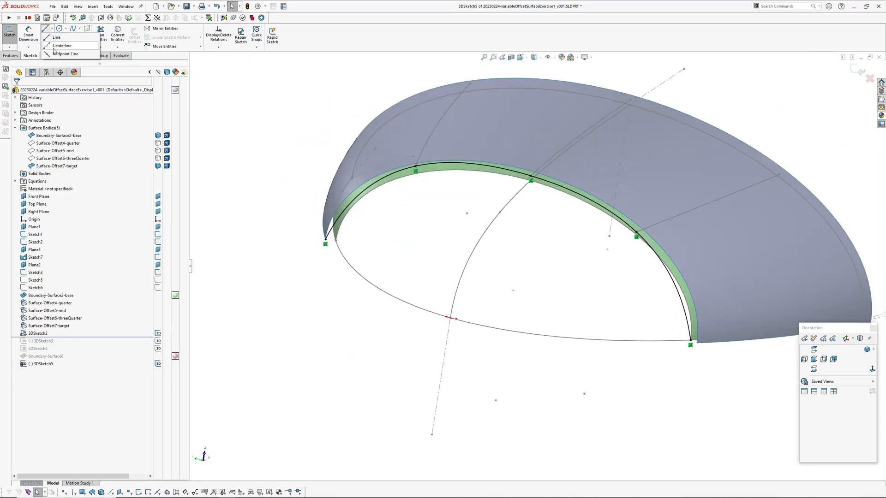
left_click(56, 38)
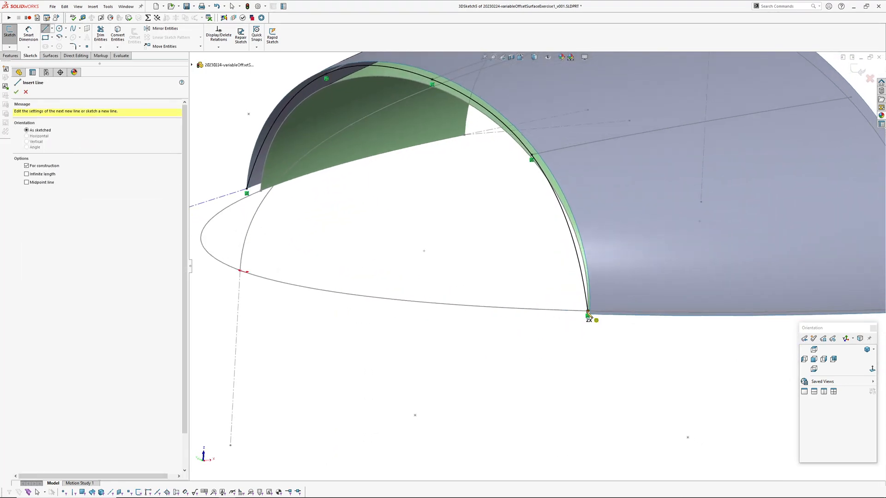
left_click(18, 72)
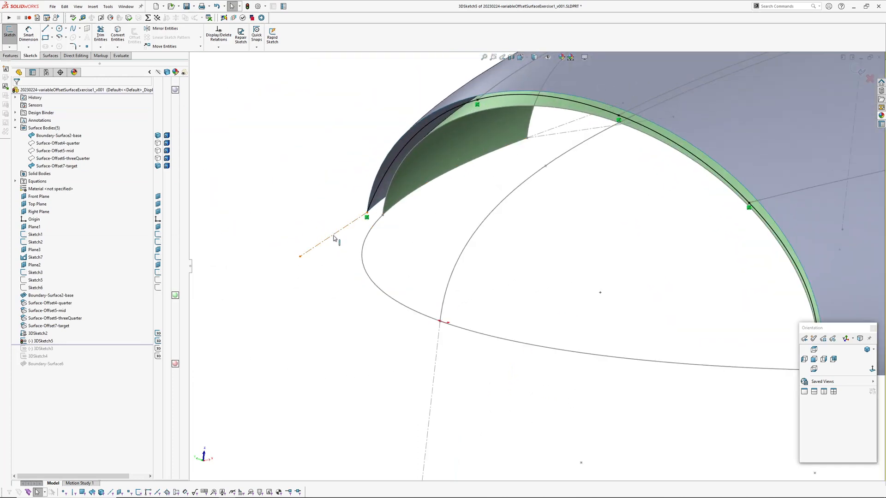
left_click(368, 237)
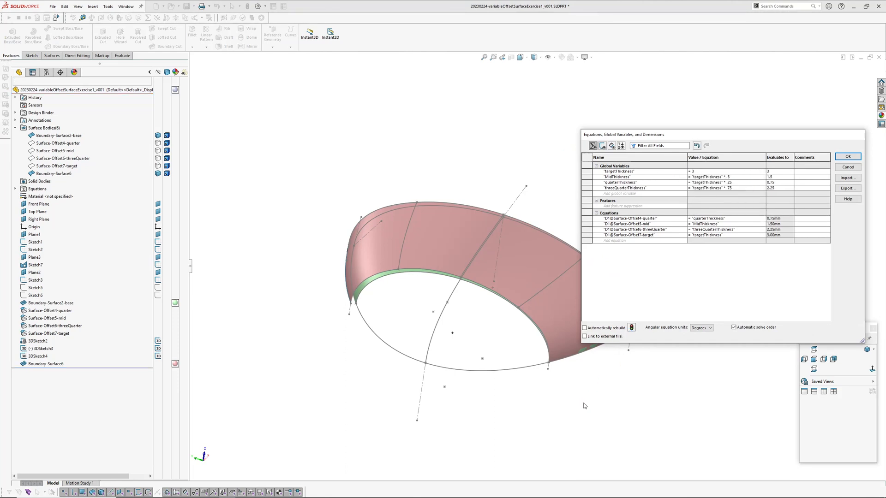
- Apply targetThickness 3 so the offsets measure 0.75, 1.5, 2.25 and 3 mm
left_click(846, 156)
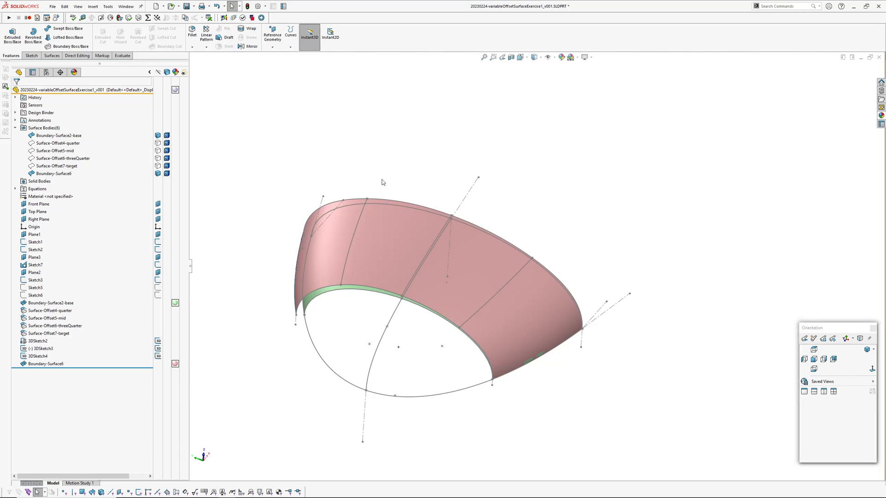
left_click(78, 6)
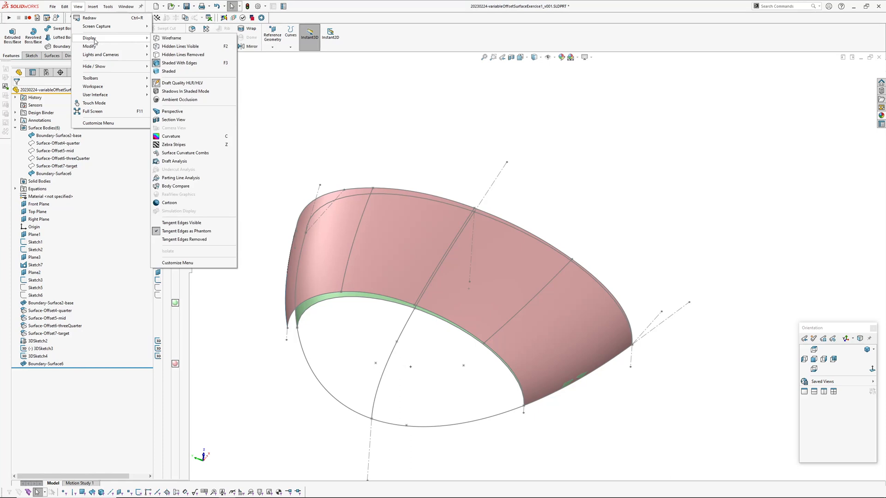
- Run Body Compare of Boundary-Surface2-base against Boundary-Surface6, keeping the ±2.69 mm color plot
left_click(176, 186)
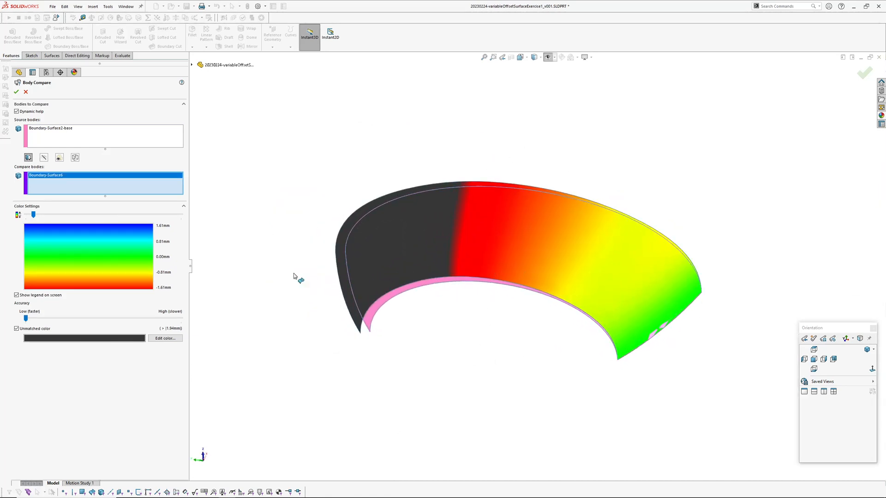
mouse_move(113, 259)
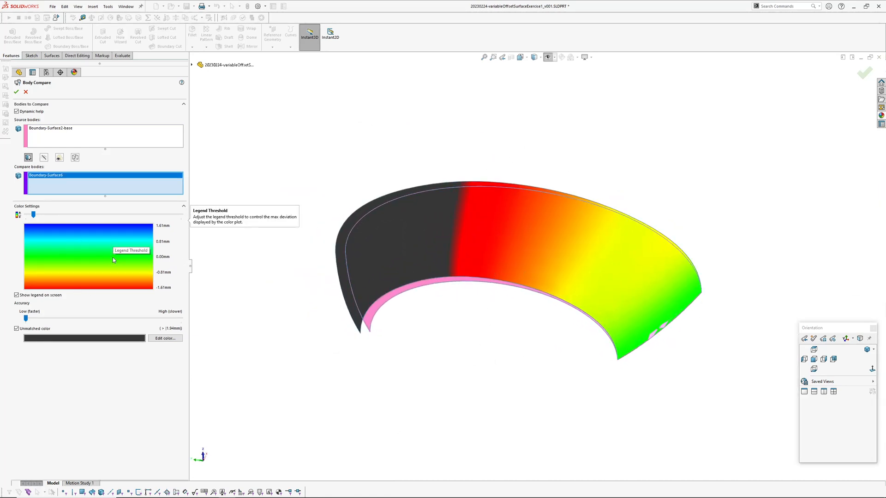
mouse_move(424, 337)
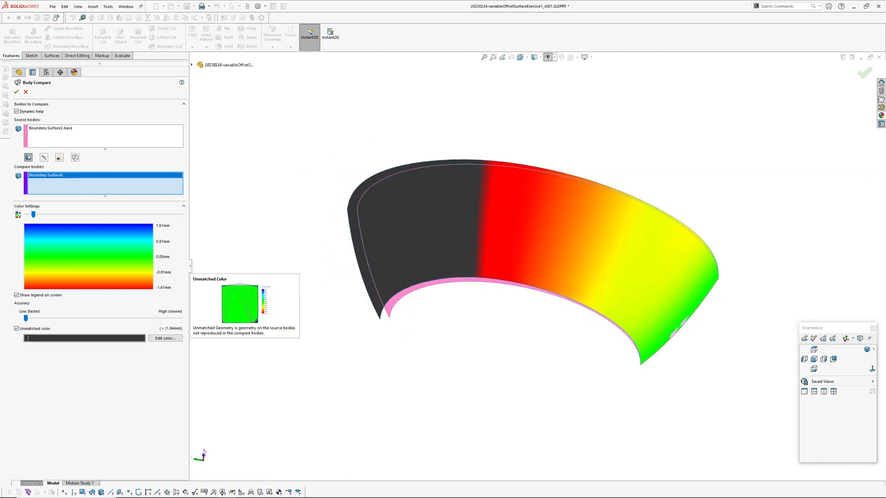
mouse_move(143, 297)
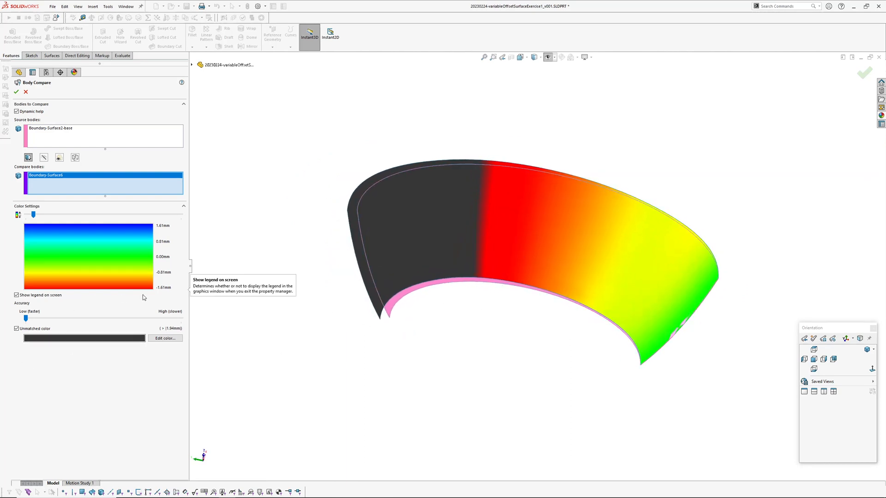
mouse_move(33, 214)
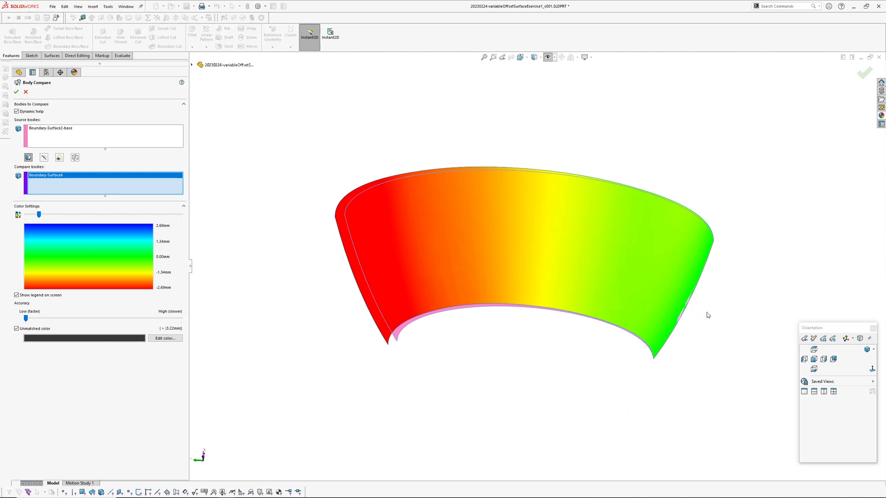
mouse_move(509, 320)
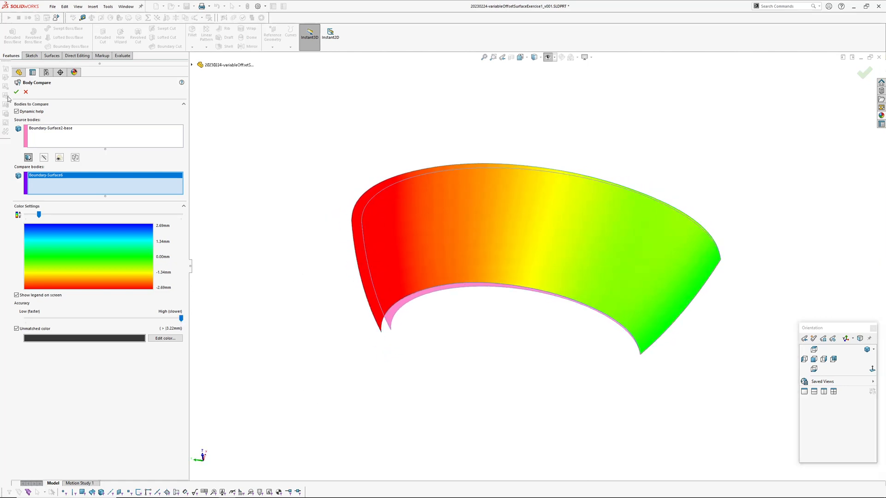
left_click(15, 92)
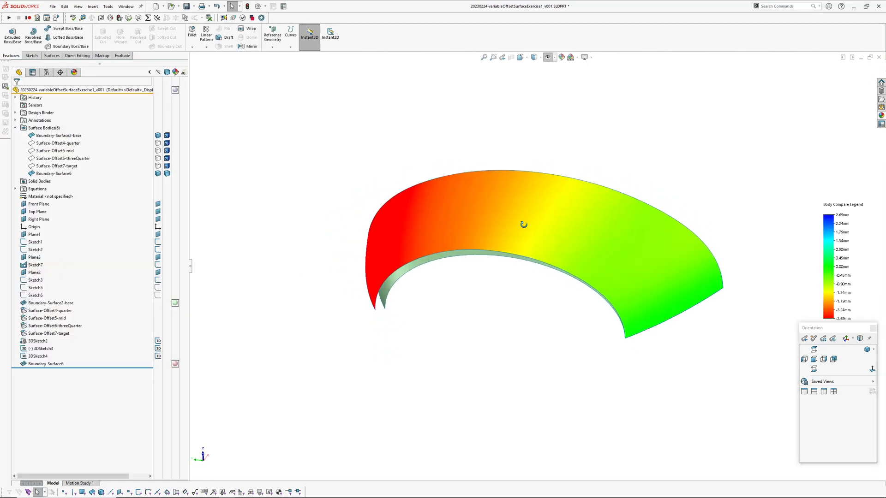